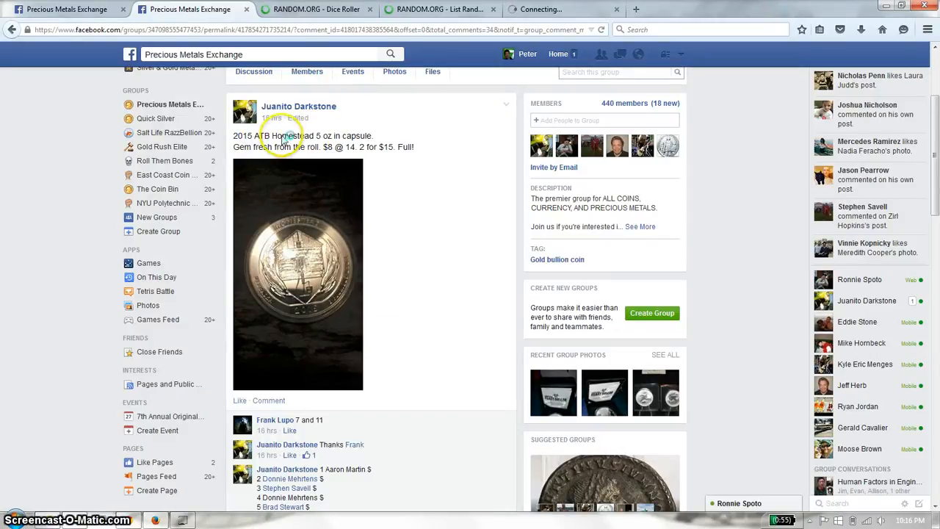
# Post a 'live' comment under the raffle post to announce the drawing is starting
pyautogui.scroll(-3)
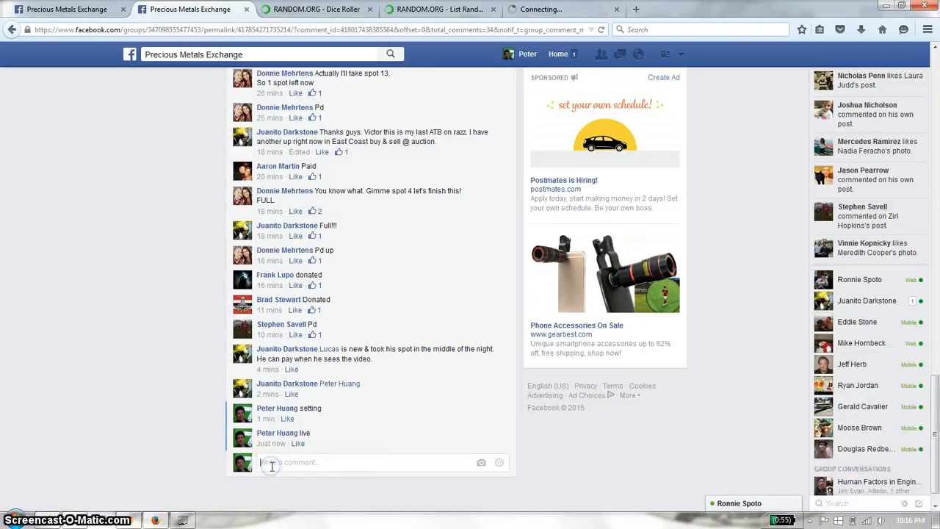
pyautogui.write('live')
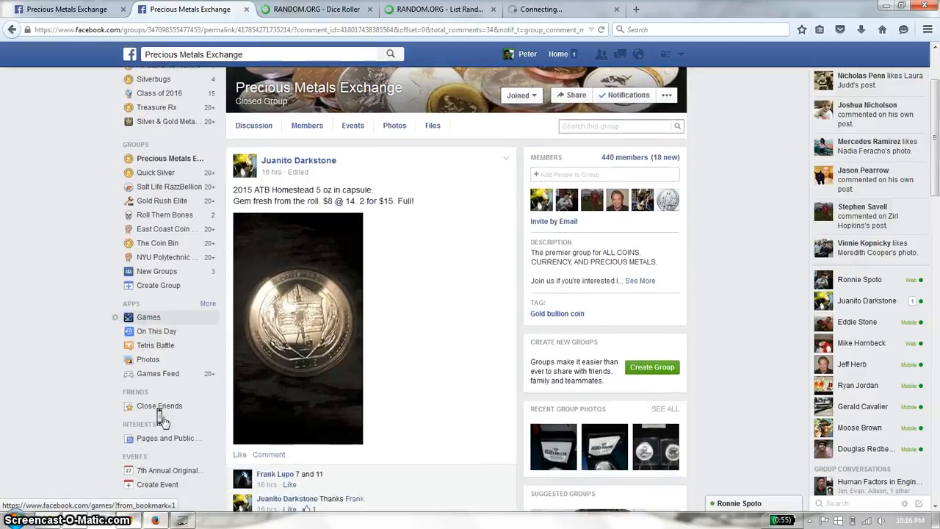
# Locate the organizer's 14-name raffle list and switch to the List Randomizer holding those names
pyautogui.scroll(-3)
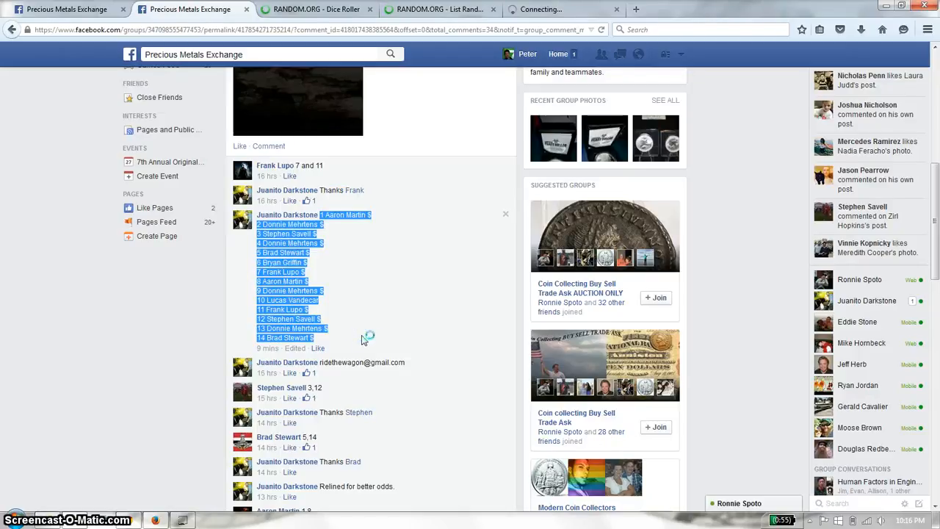
pyautogui.click(441, 9)
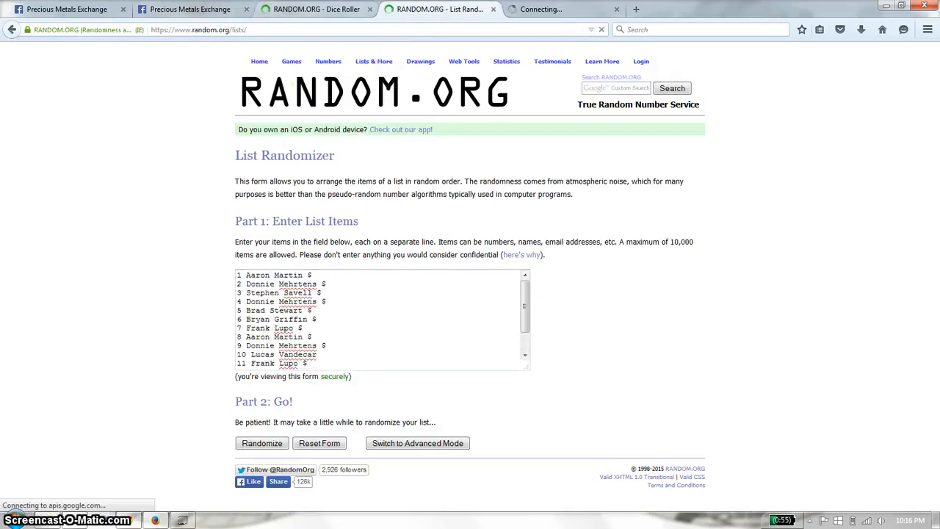
# Roll two virtual dice on the Dice Roller to set the shuffle count, then return to the 14-name list
pyautogui.click(315, 9)
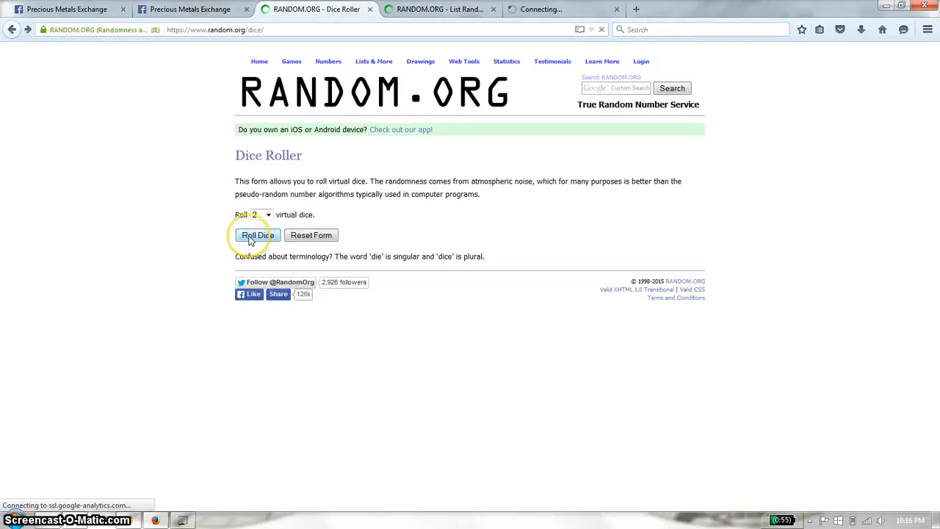
pyautogui.click(255, 235)
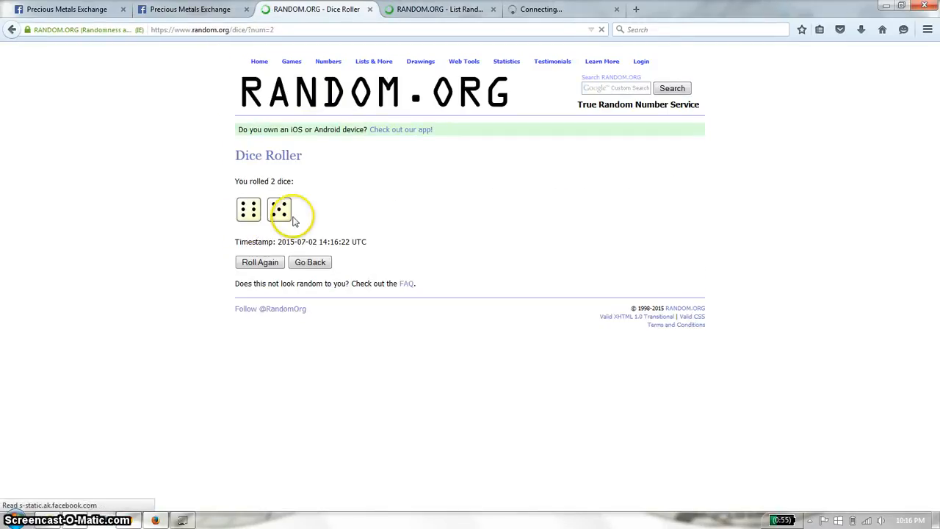
pyautogui.click(440, 9)
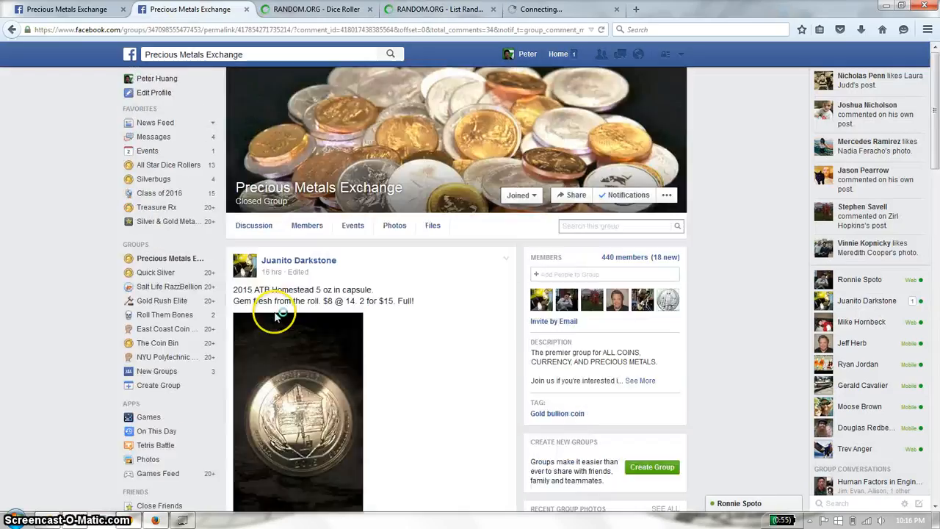
pyautogui.click(438, 8)
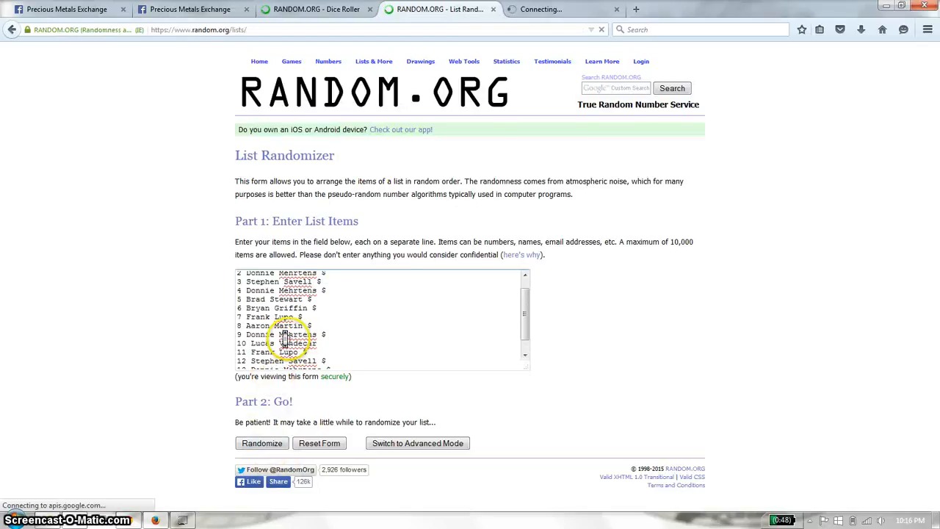
pyautogui.click(261, 443)
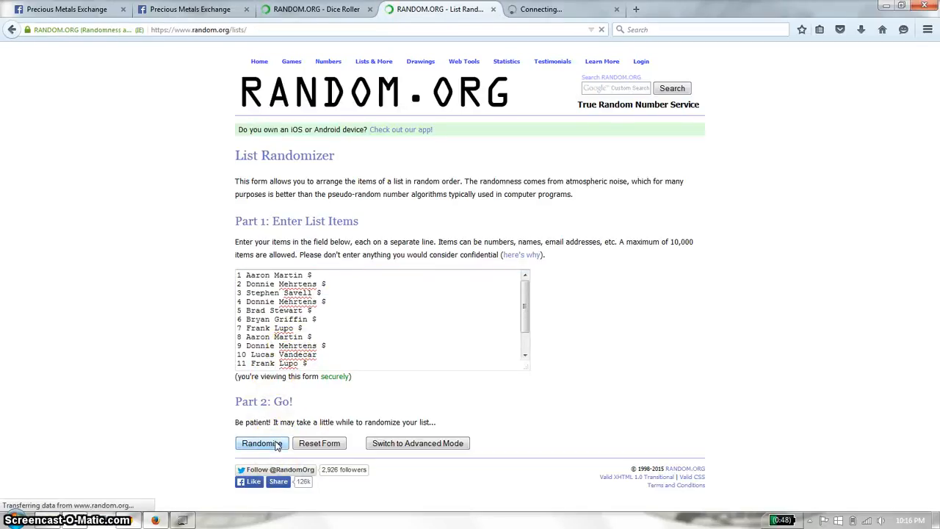
pyautogui.click(261, 444)
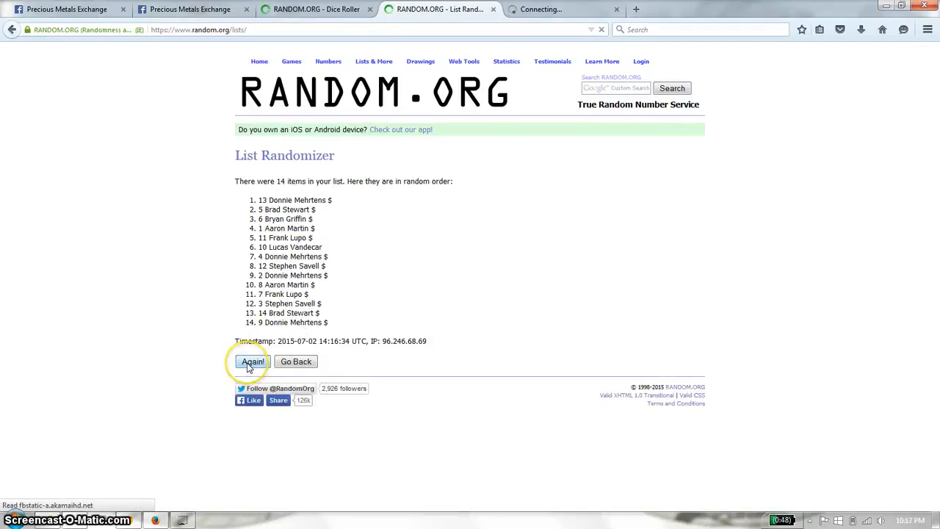
pyautogui.click(252, 361)
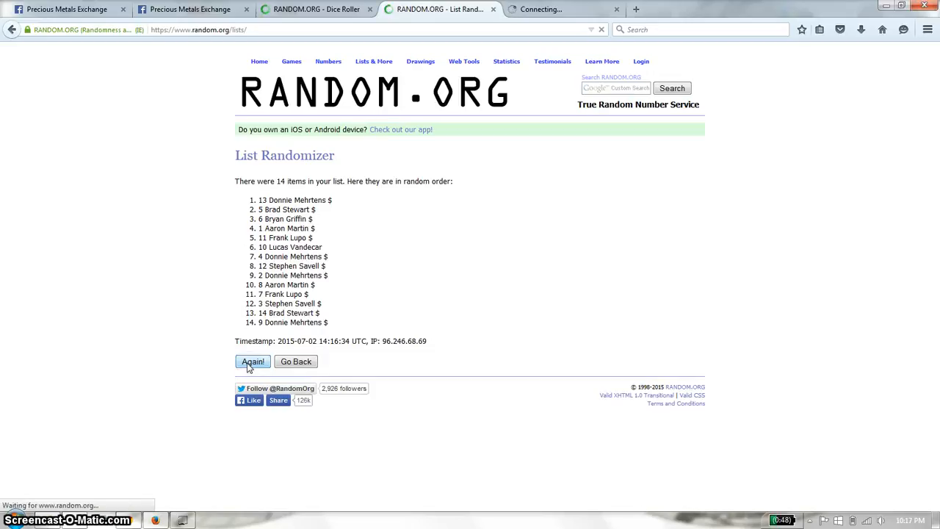
pyautogui.click(252, 361)
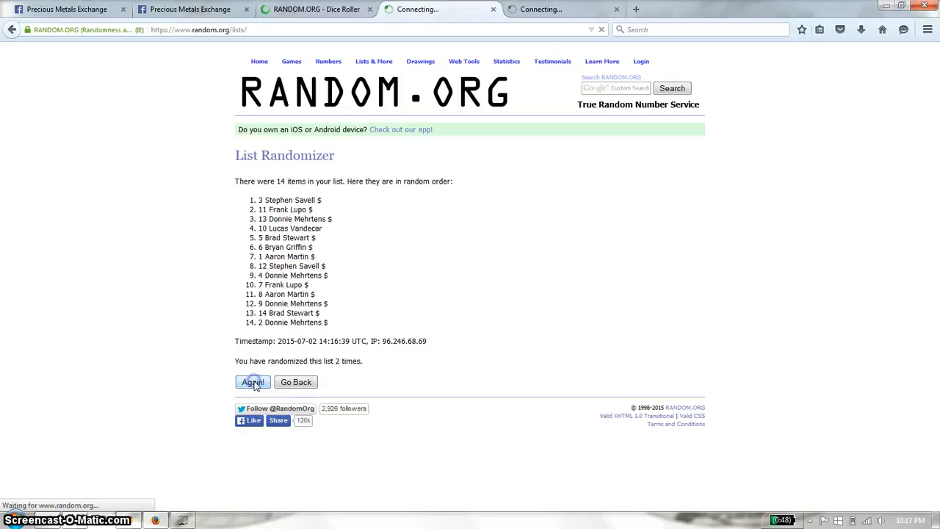
pyautogui.click(252, 382)
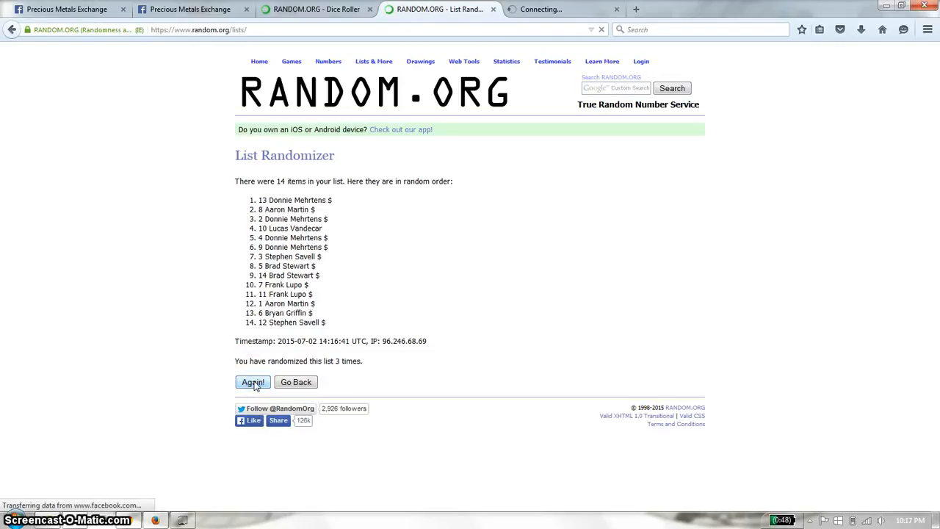
pyautogui.click(253, 382)
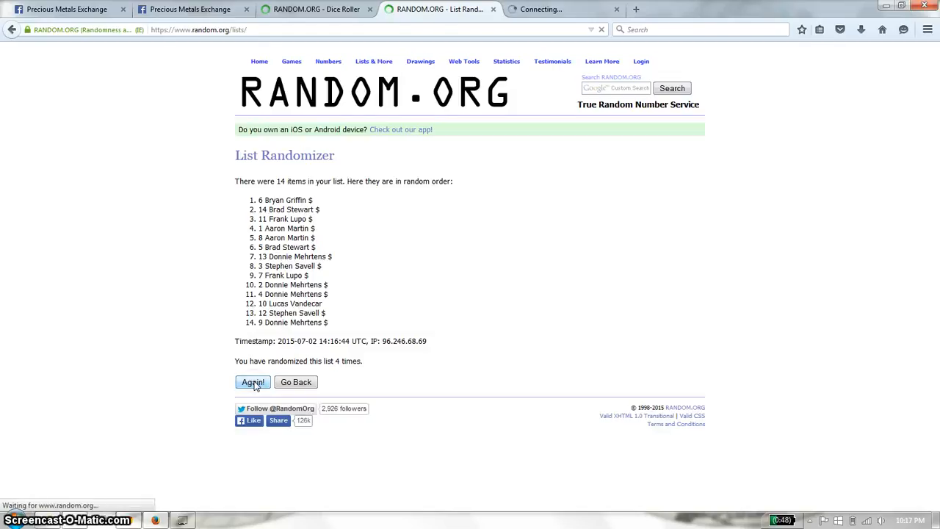
pyautogui.click(252, 382)
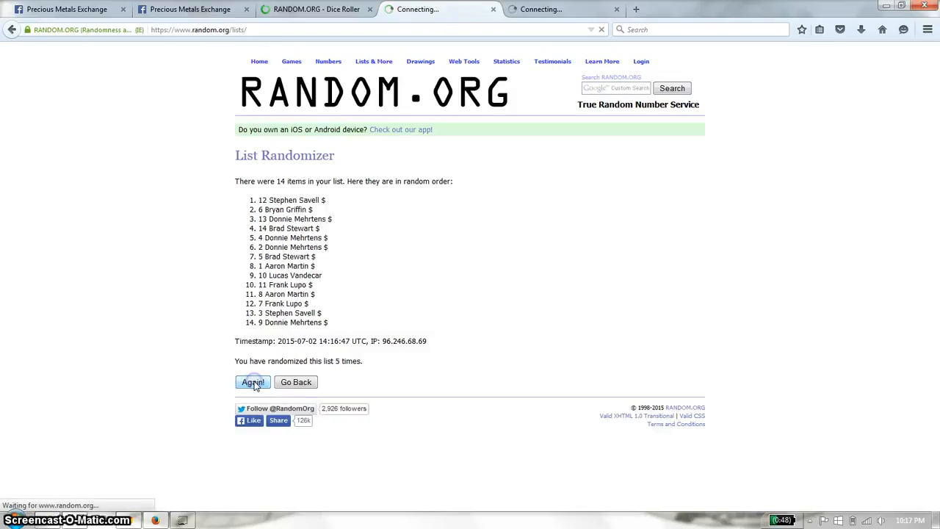
pyautogui.click(253, 382)
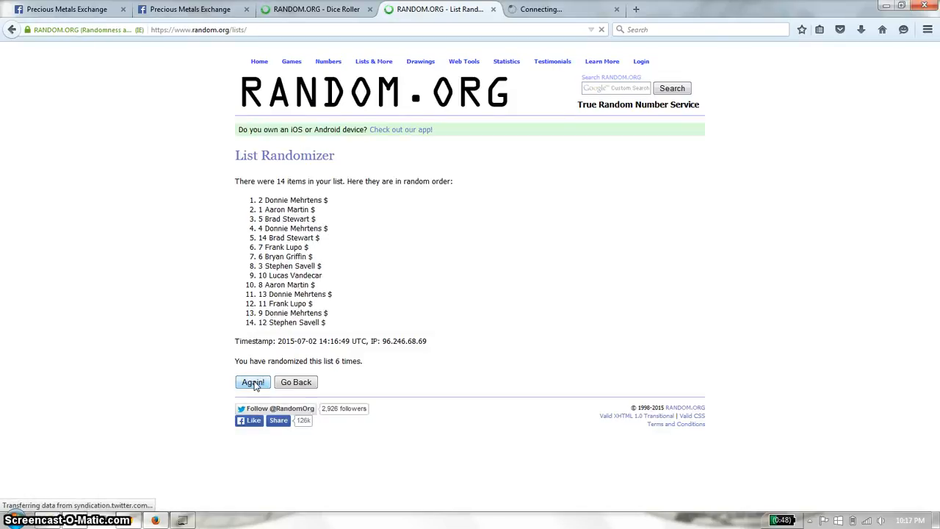
pyautogui.click(252, 382)
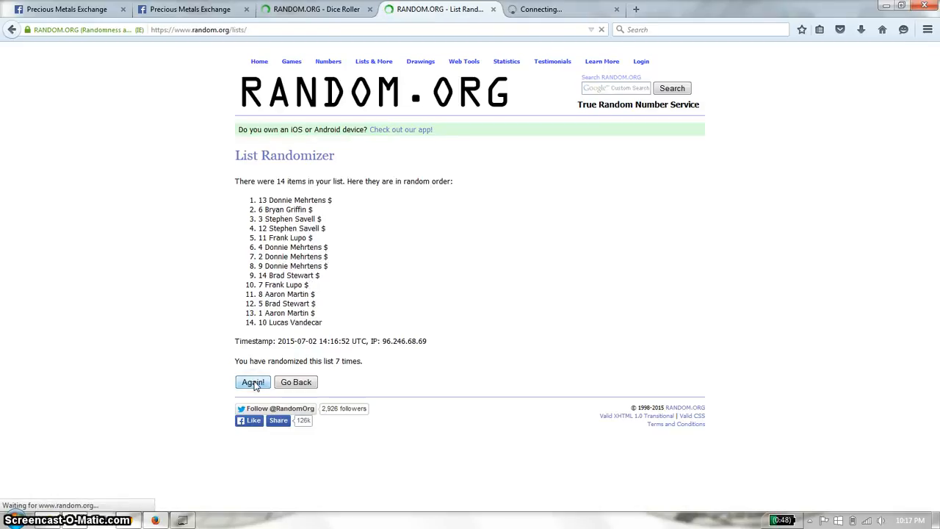
pyautogui.click(252, 382)
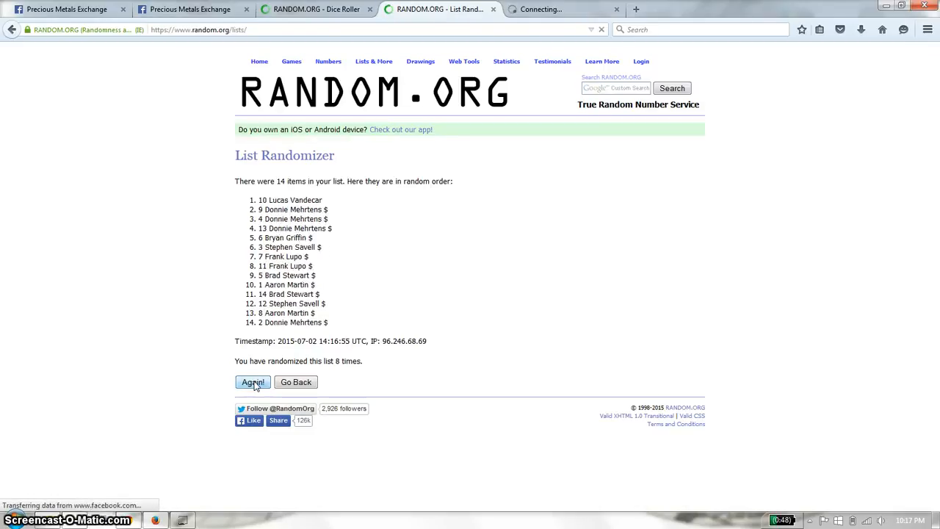
pyautogui.click(253, 381)
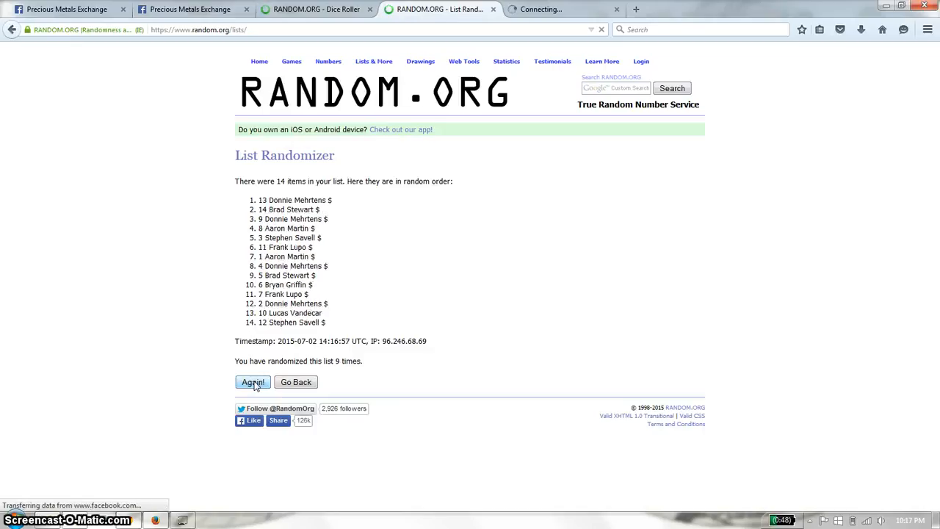
pyautogui.click(253, 382)
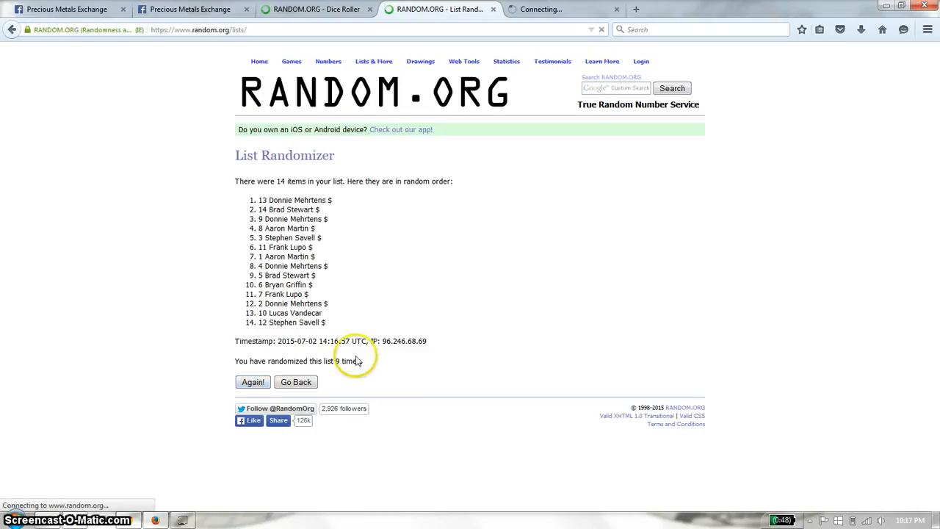
pyautogui.click(253, 382)
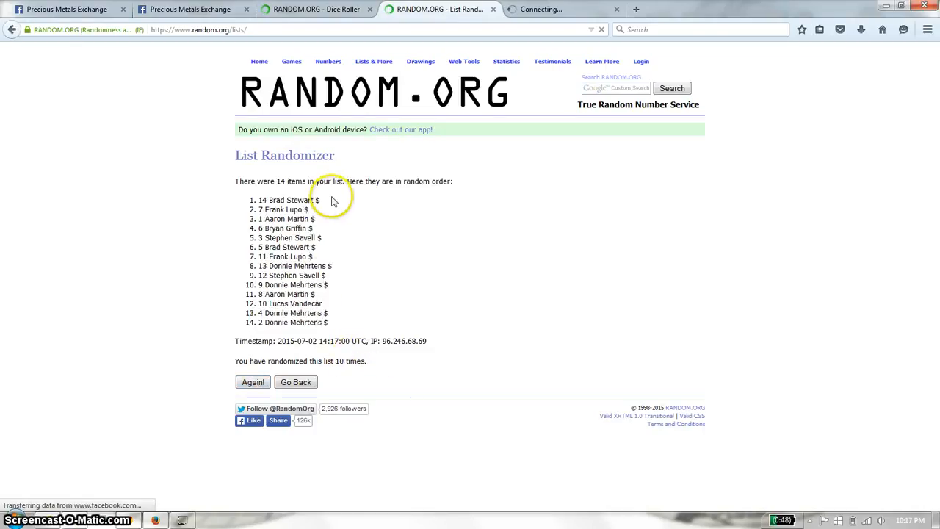
pyautogui.moveTo(332, 200)
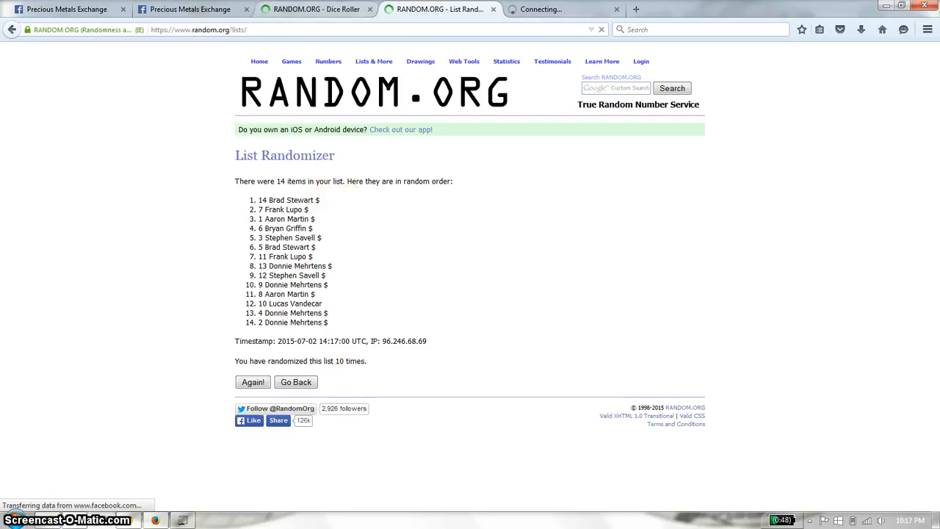
# Recheck the two-dice roll result and return to the 10-times-shuffled list
pyautogui.click(316, 9)
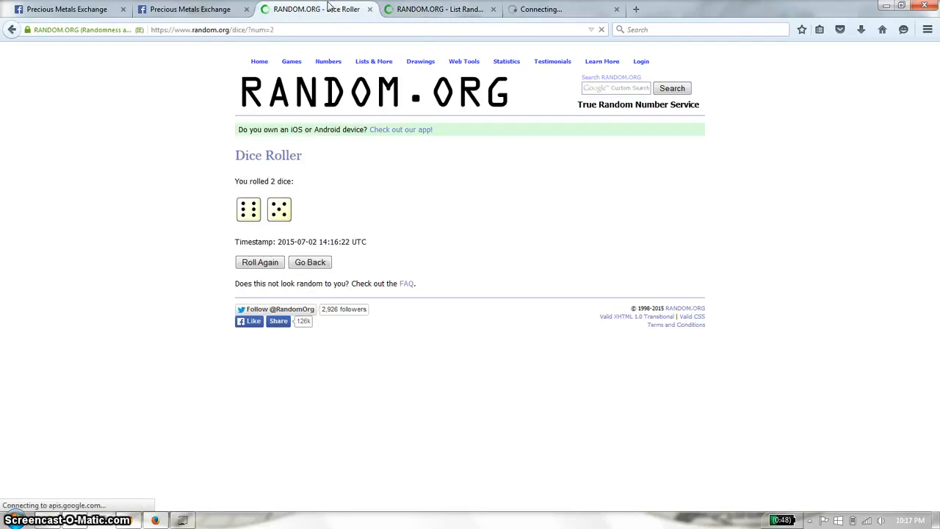
pyautogui.click(441, 9)
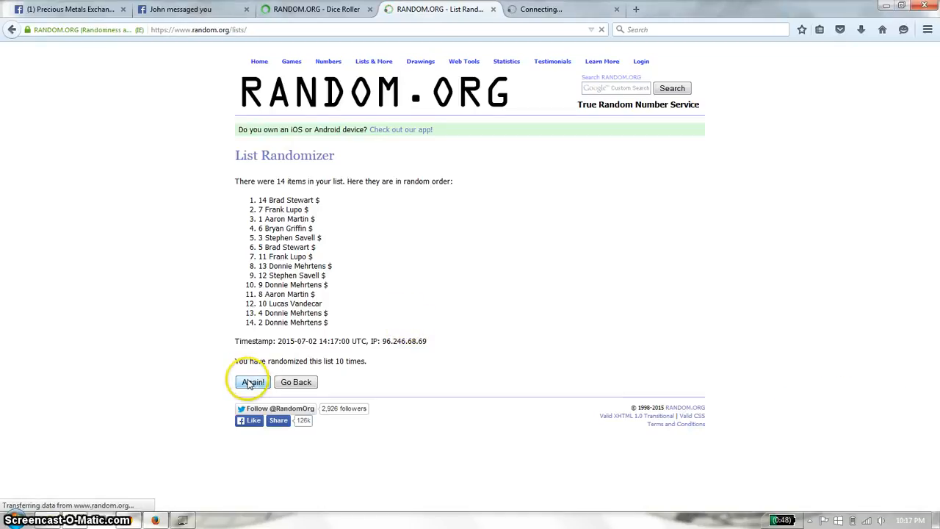
pyautogui.click(252, 382)
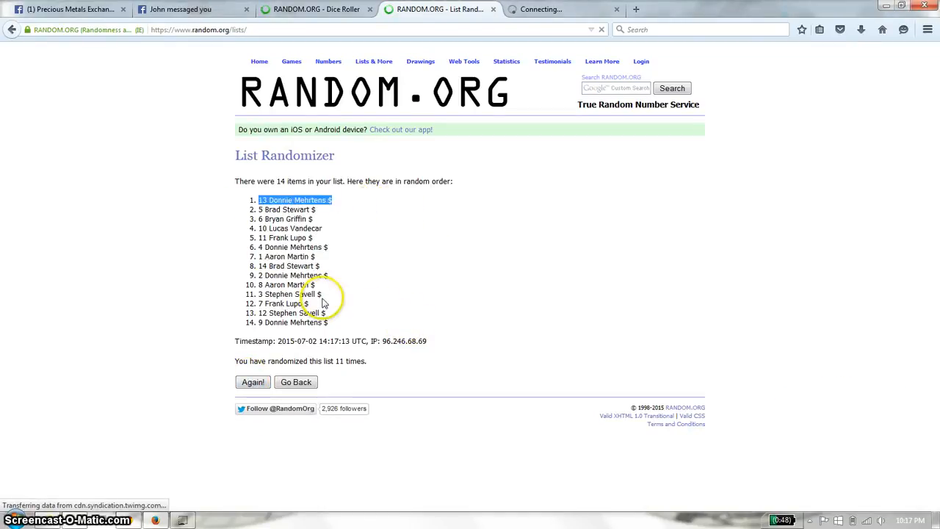
pyautogui.click(316, 9)
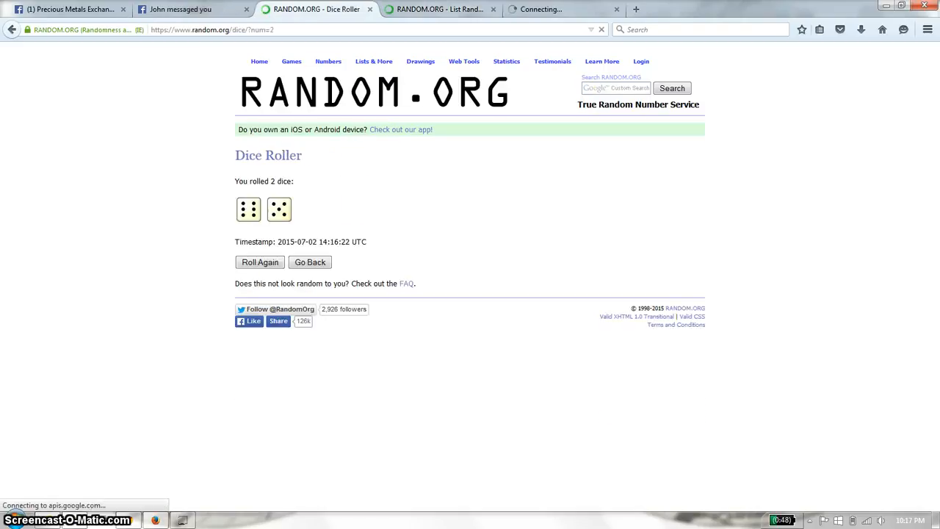
pyautogui.click(190, 9)
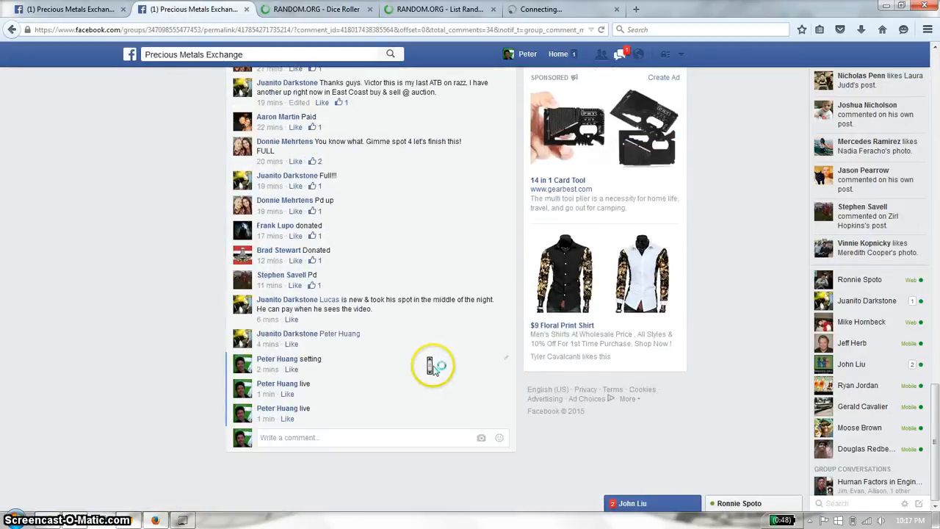
# Comment 'done' on the raffle thread, check the clock, and bring the final 11-times-shuffled list back up
pyautogui.write('do')
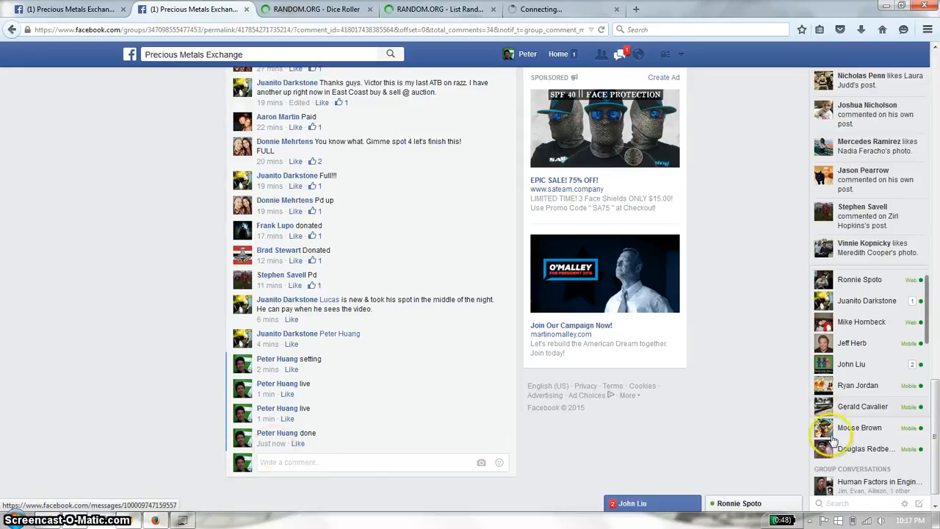
pyautogui.click(783, 520)
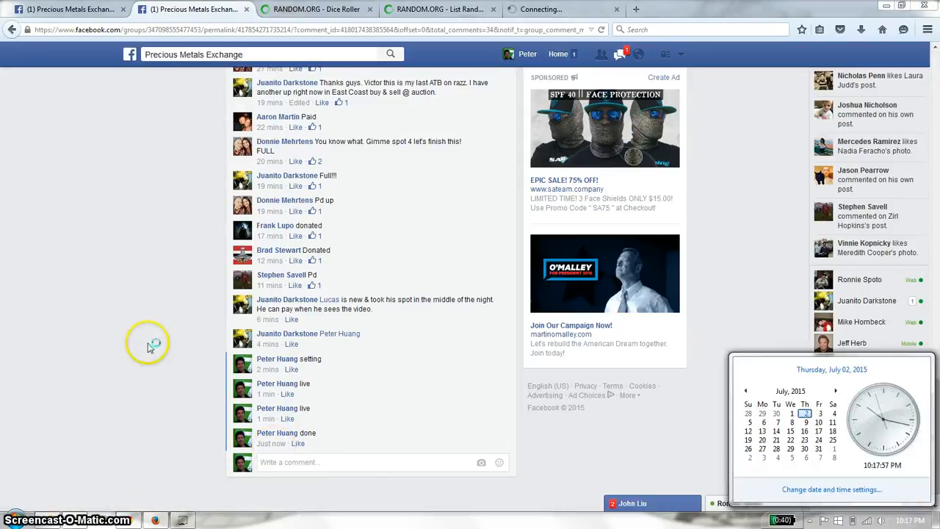
pyautogui.click(316, 9)
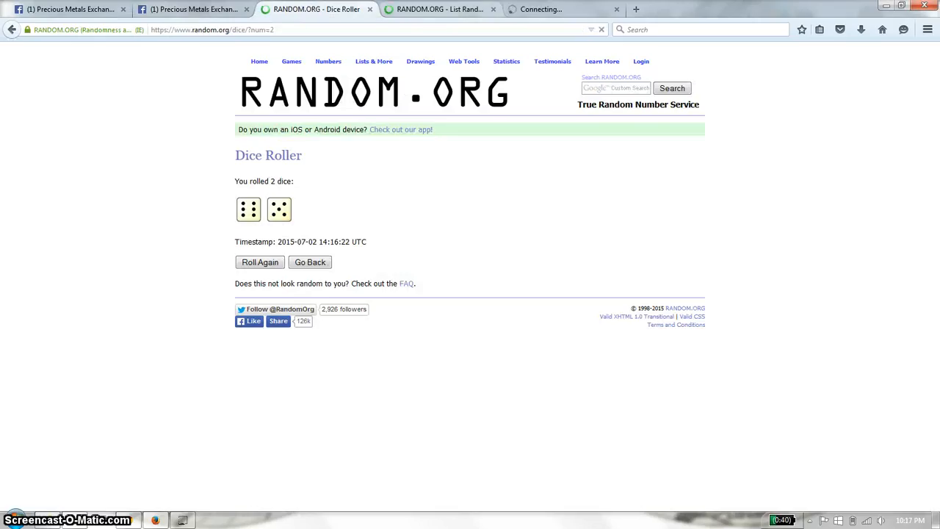
pyautogui.click(441, 9)
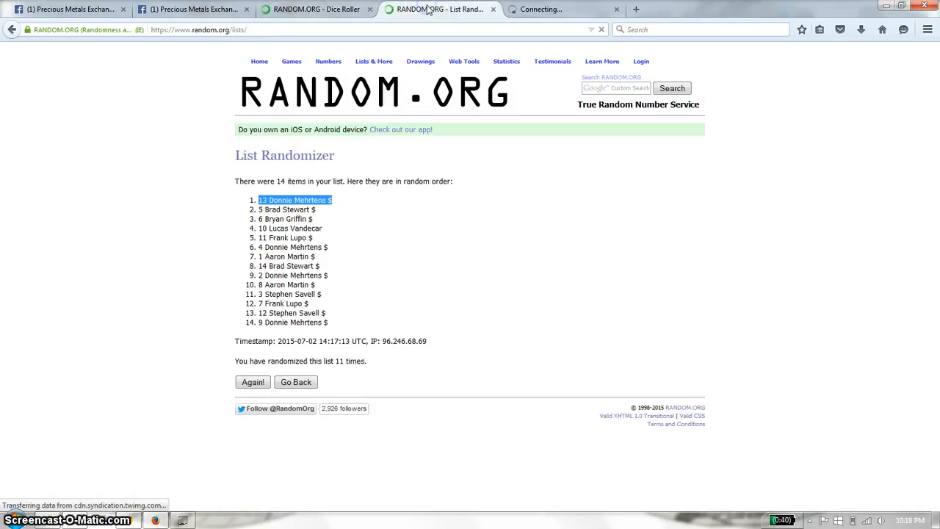